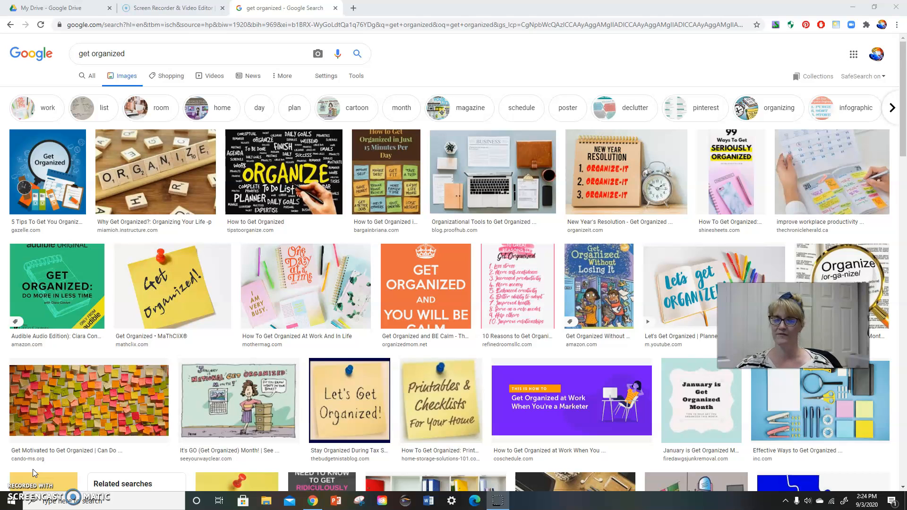
{"action": "mouse_move", "coordinate": [189, 146]}
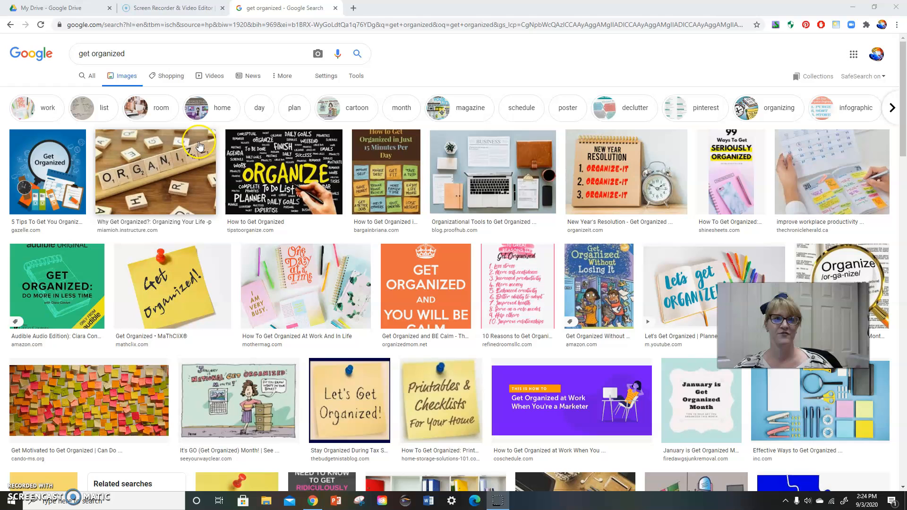
Open a new Chrome tab showing the Google start page
{"action": "left_click", "coordinate": [57, 8]}
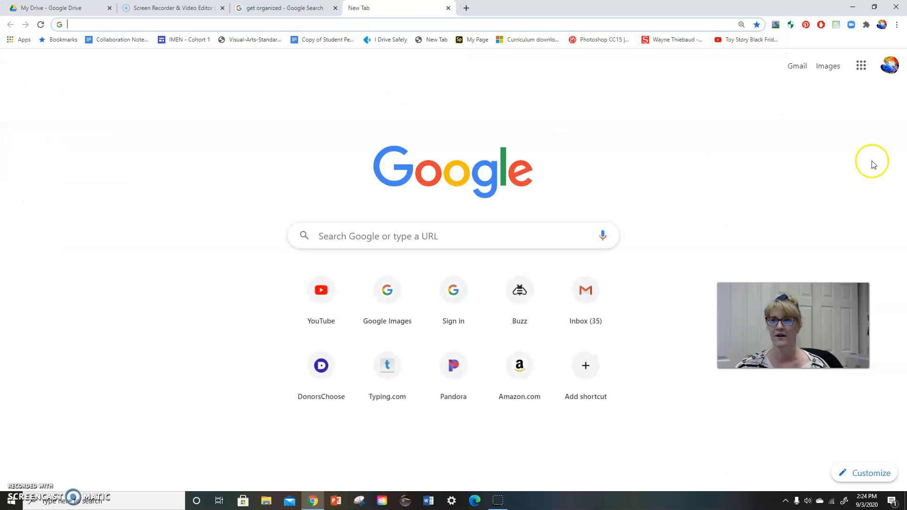
{"action": "mouse_move", "coordinate": [861, 65]}
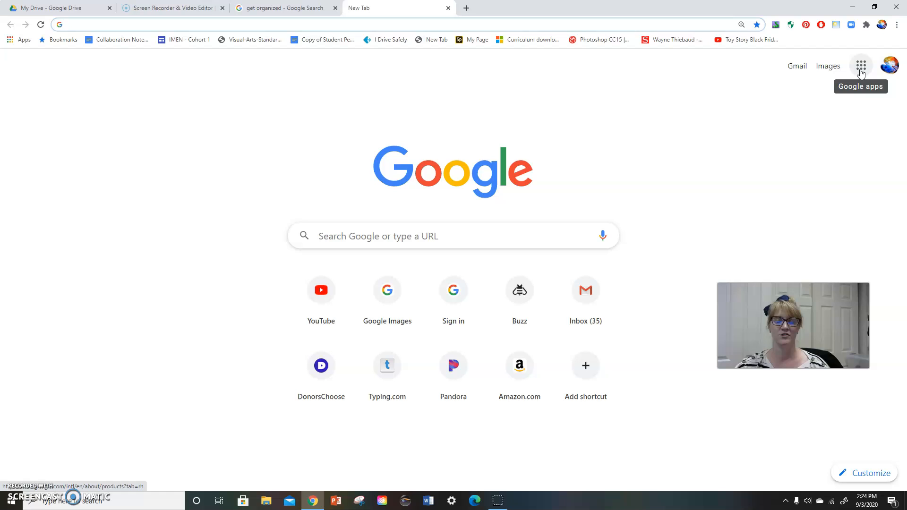
Launch Google Drive from the Google apps grid to show My Drive
{"action": "left_click", "coordinate": [861, 65]}
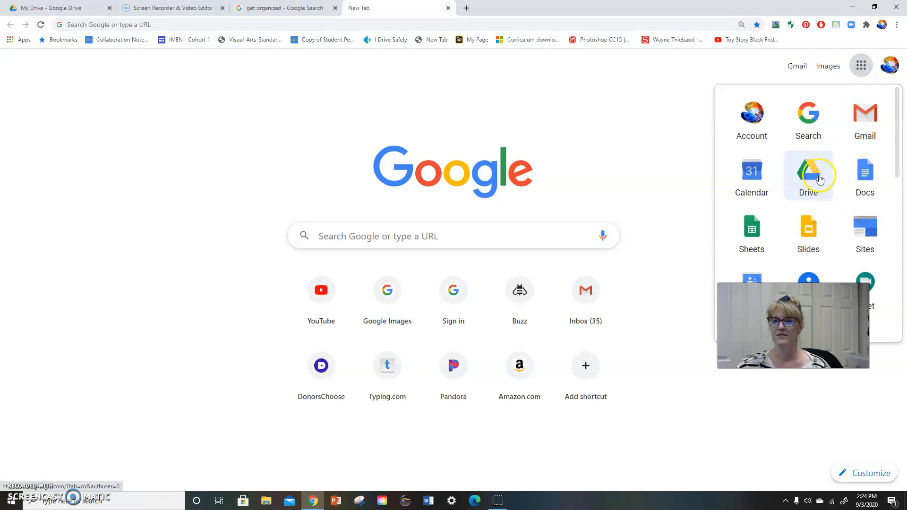
{"action": "left_click", "coordinate": [808, 172]}
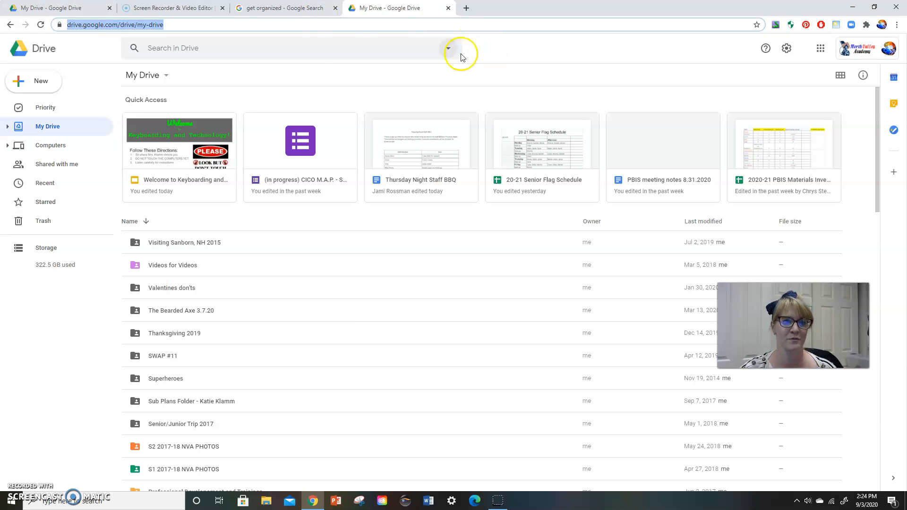
Enter '19-20' in the Drive search box to list matching suggestions
{"action": "left_click", "coordinate": [308, 48]}
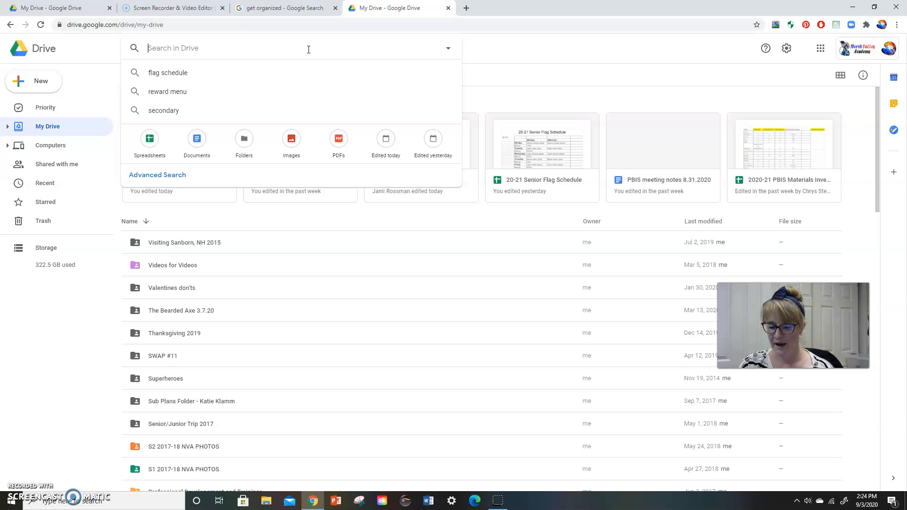
{"action": "type", "text": "19-20"}
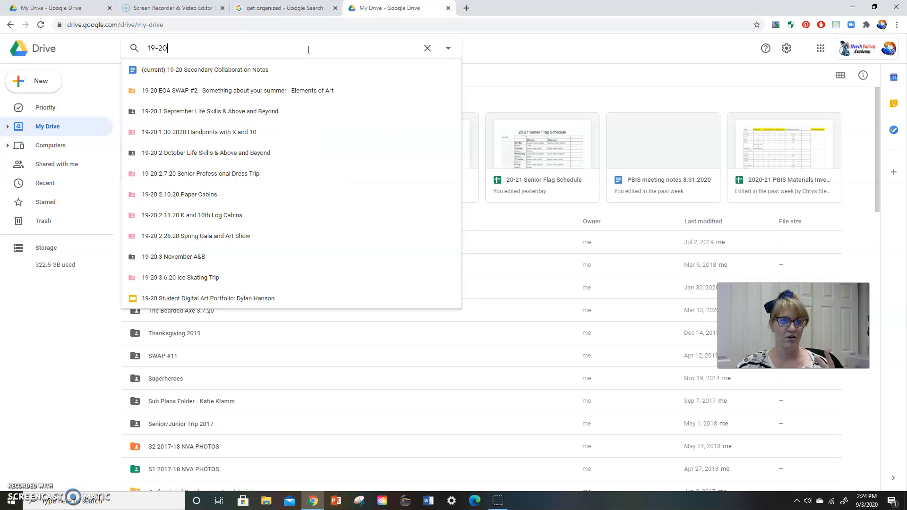
{"action": "mouse_move", "coordinate": [205, 113]}
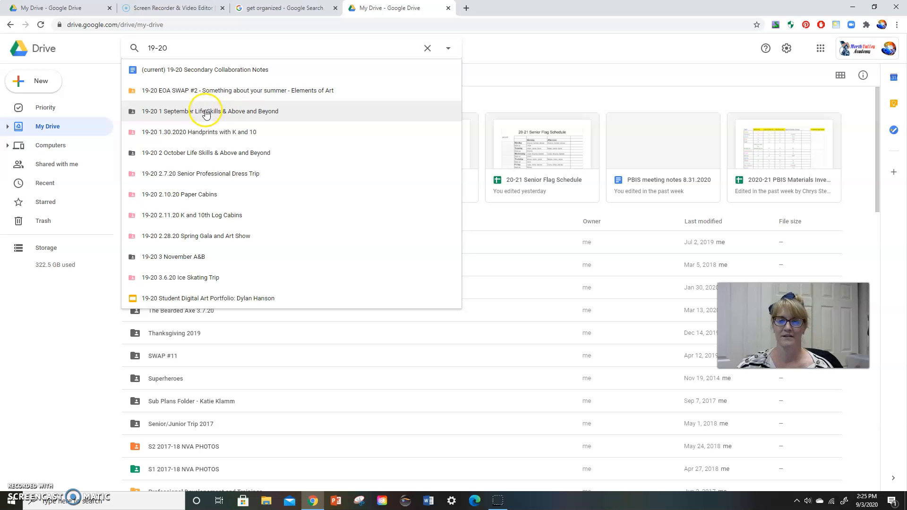
{"action": "mouse_move", "coordinate": [199, 210]}
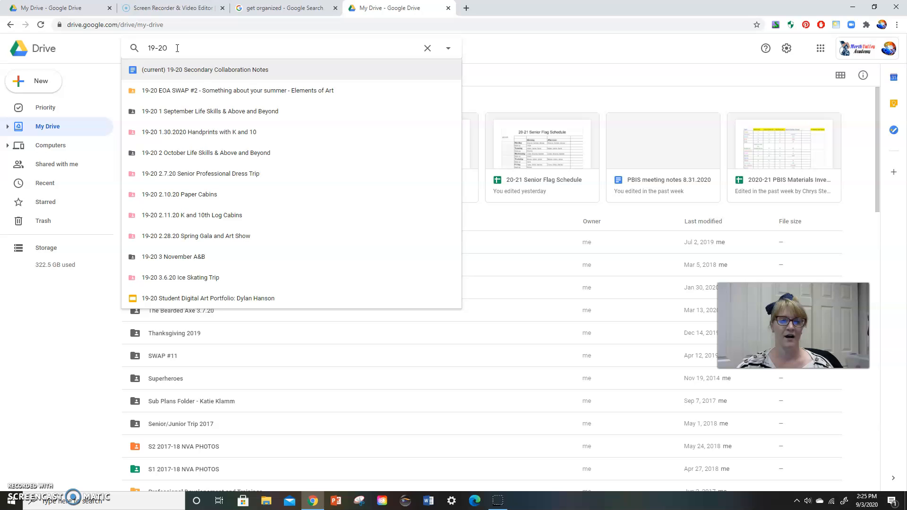
Replace the search term with '20-21' and run the Drive search
{"action": "double_click", "coordinate": [157, 47]}
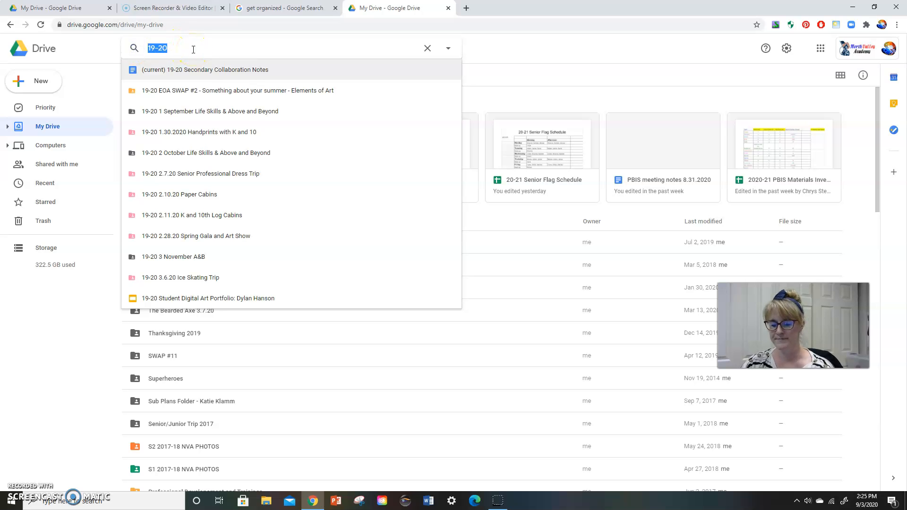
{"action": "type", "text": "20-21"}
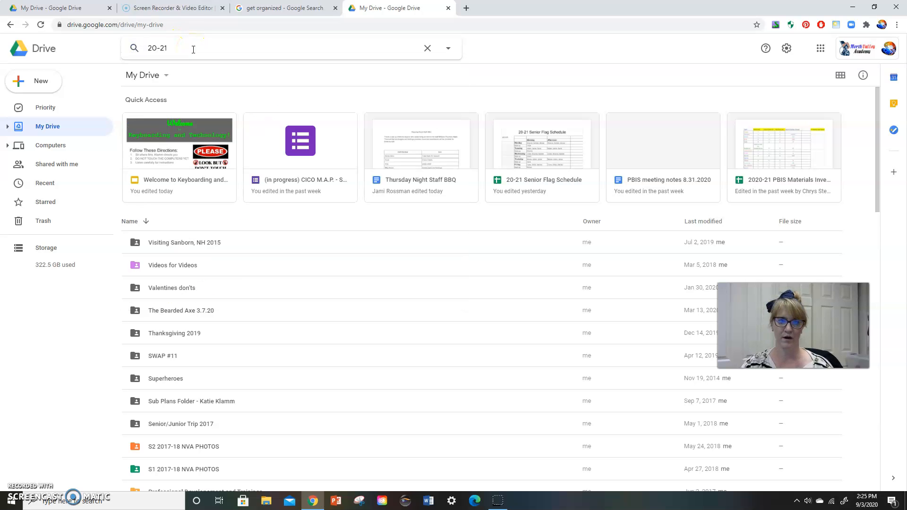
{"action": "key", "text": "Enter"}
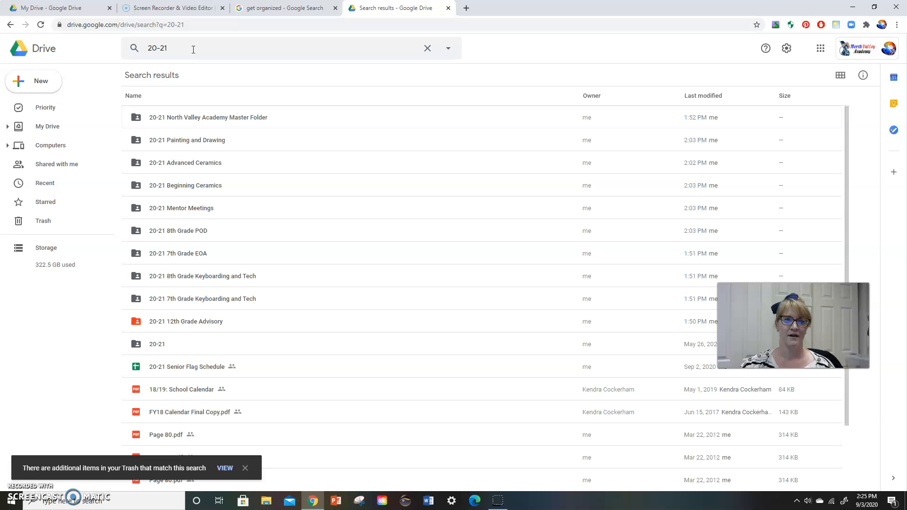
{"action": "mouse_move", "coordinate": [177, 125]}
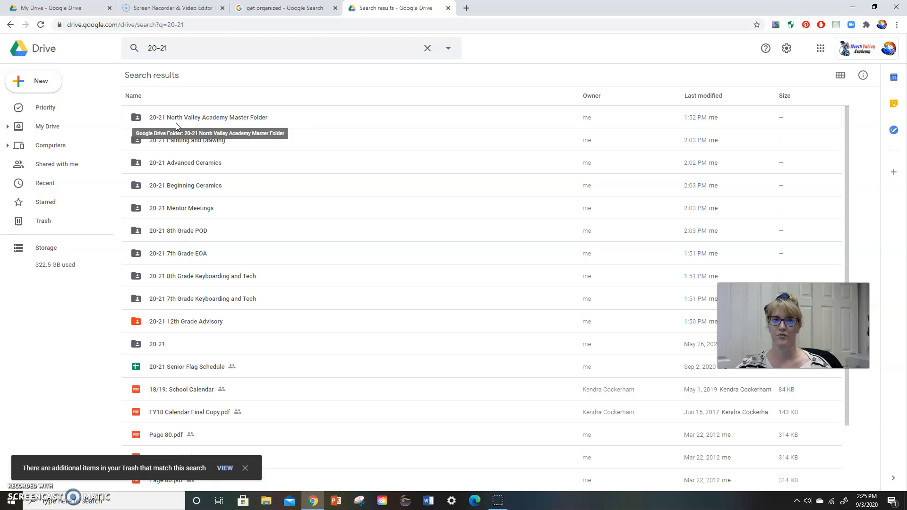
Open the '20-21 North Valley Academy Master Folder' from the search results
{"action": "double_click", "coordinate": [208, 117]}
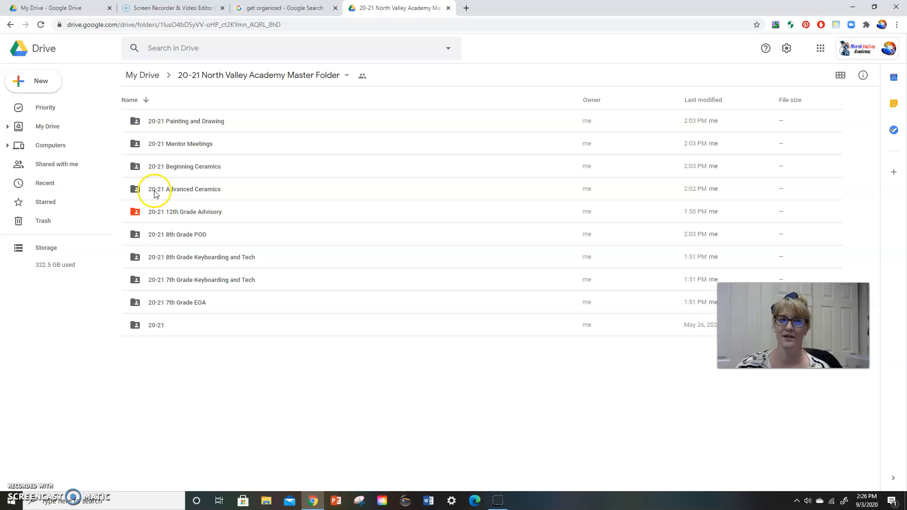
{"action": "mouse_move", "coordinate": [136, 210]}
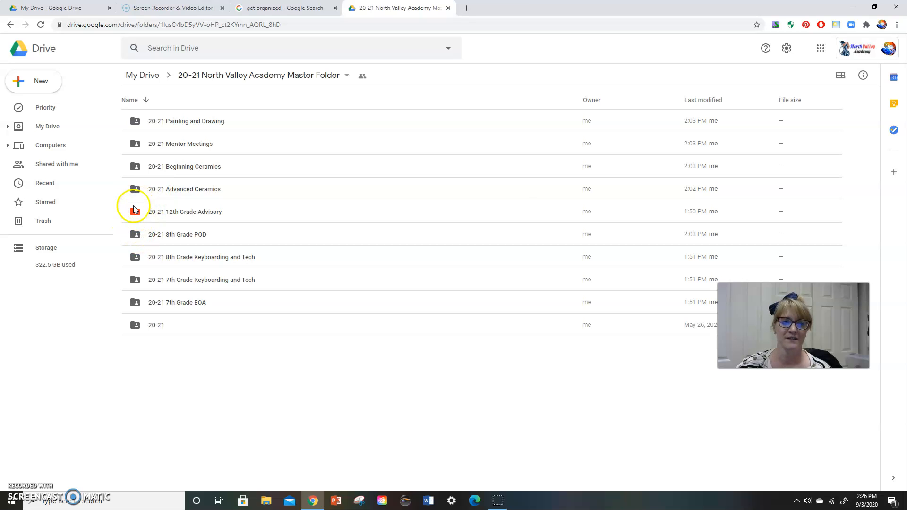